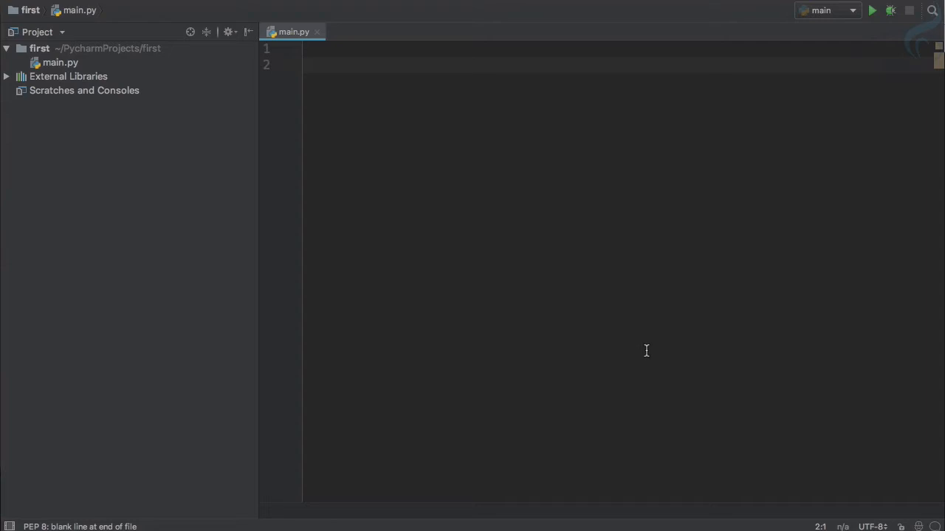
# Write 'bananas = 4' on line 2 of main.py.
pyautogui.click(307, 65)
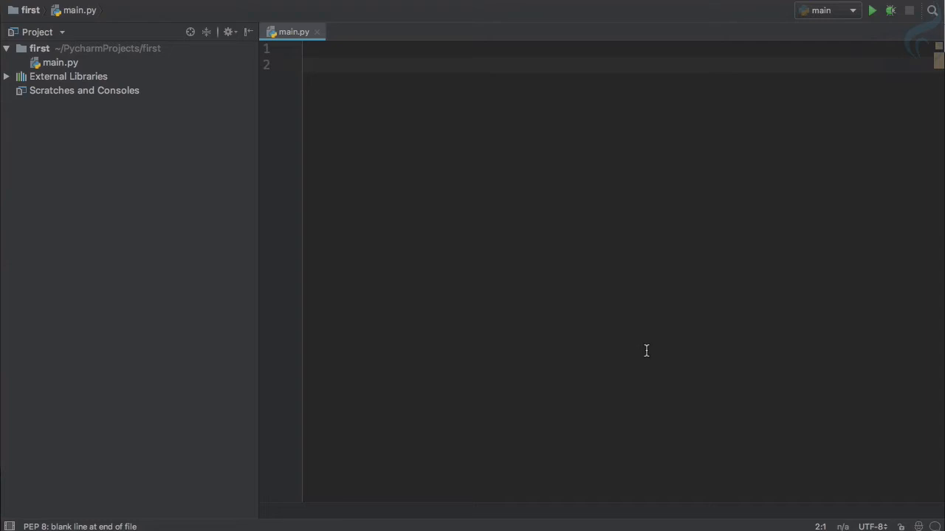
pyautogui.write('banan')
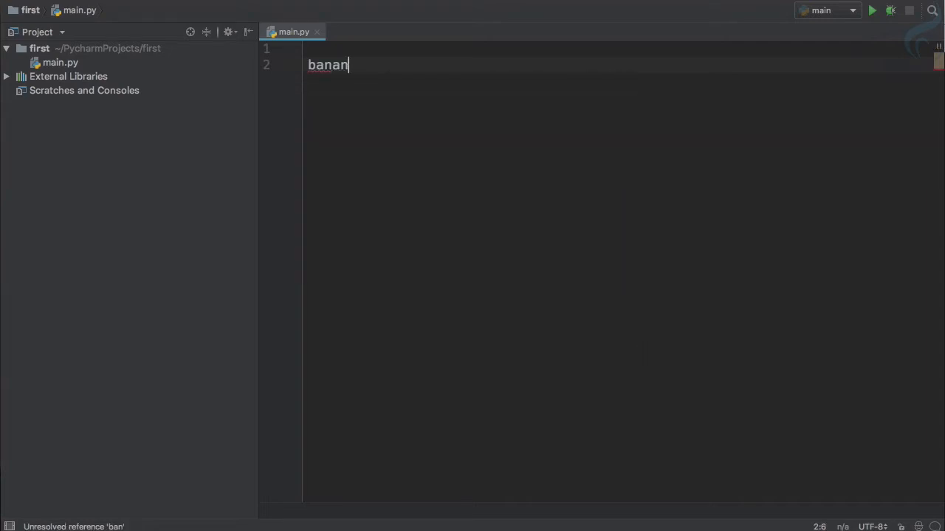
pyautogui.write('as')
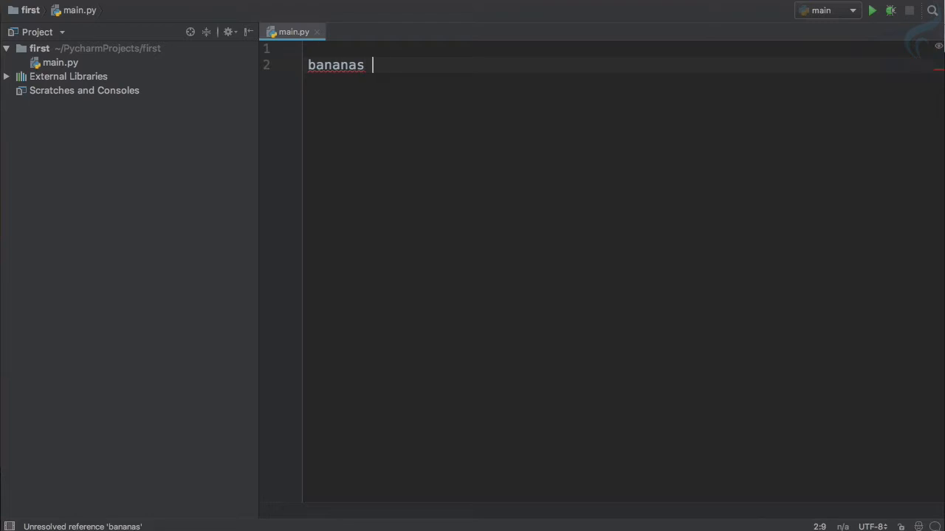
pyautogui.write('= 4')
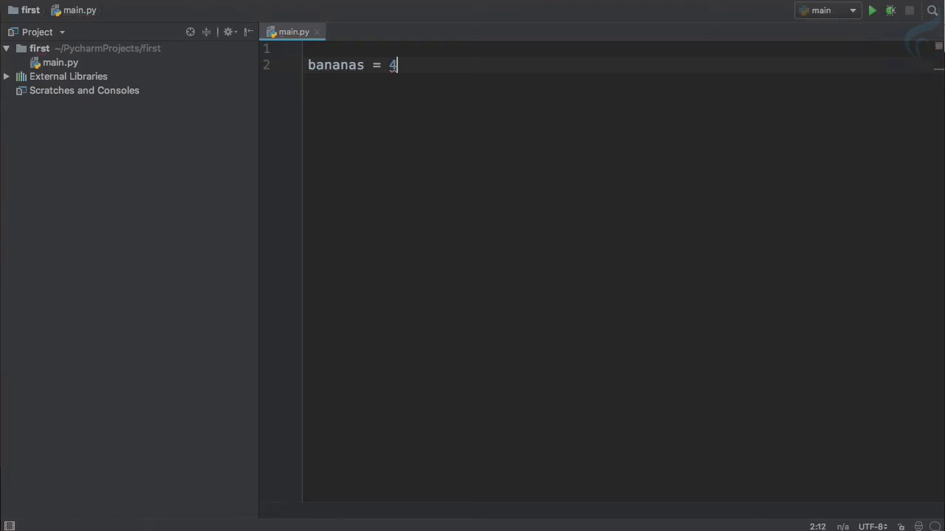
pyautogui.press('enter')
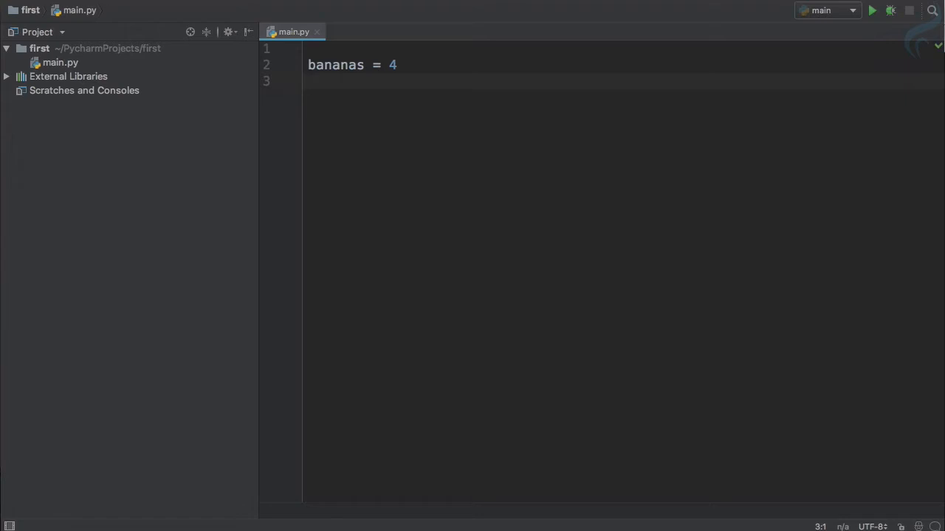
# Add 'bananas = bananas + 2' on the next line.
pyautogui.write('bananas =')
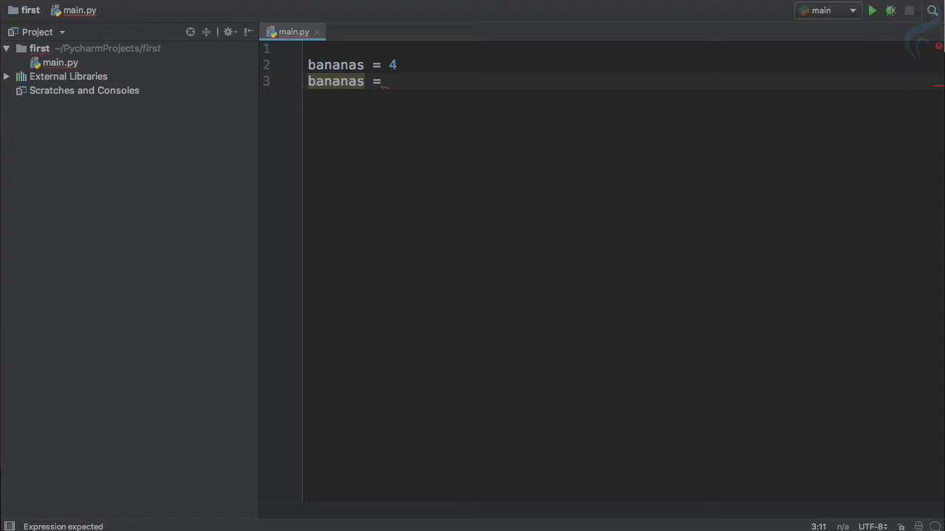
pyautogui.write('bananas +')
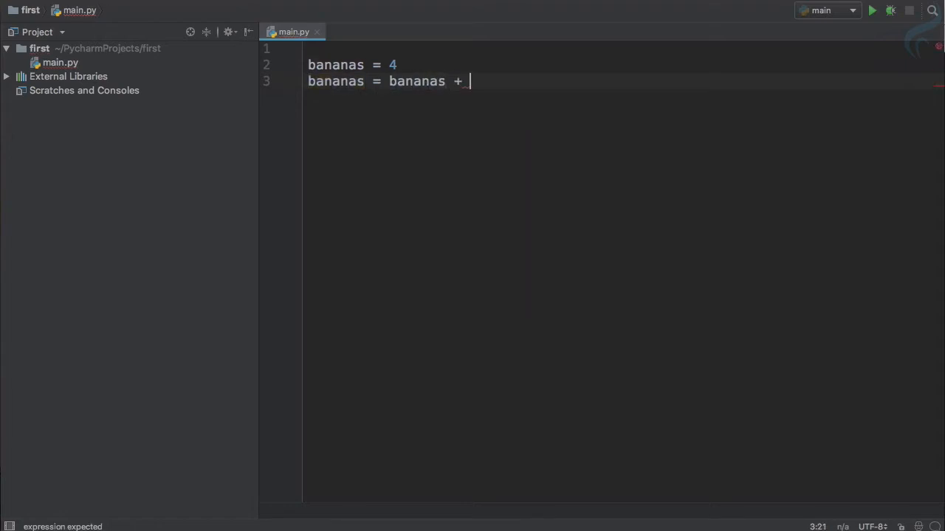
pyautogui.write('2')
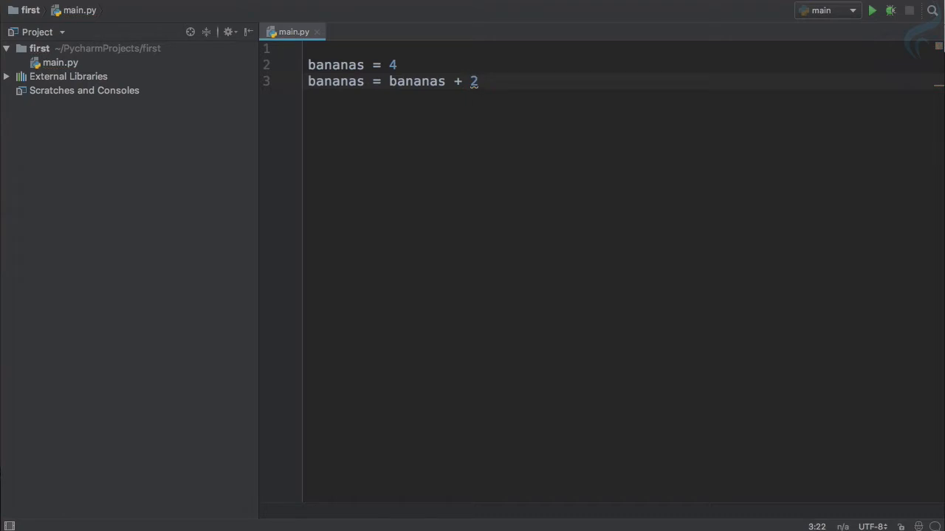
pyautogui.moveTo(685, 331)
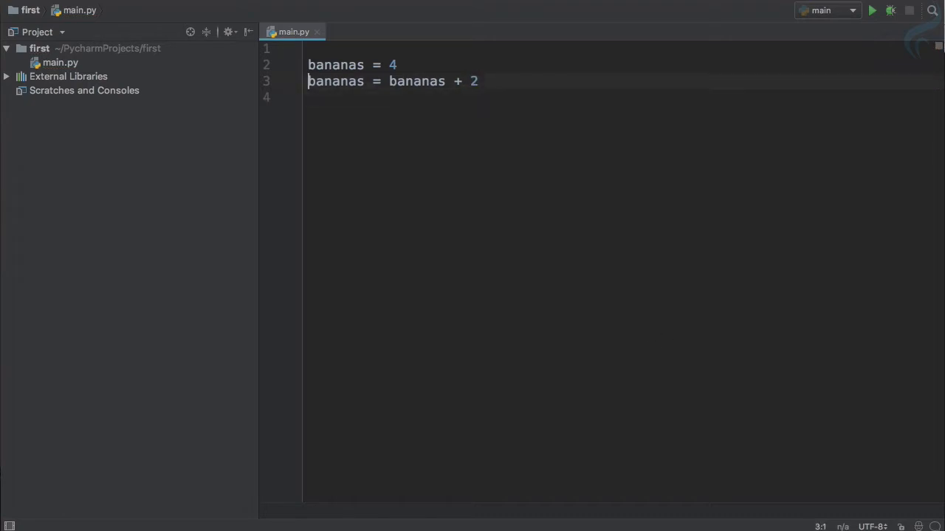
# Add print(bananas) after the assignment and run main.py to see the value.
pyautogui.write('print')
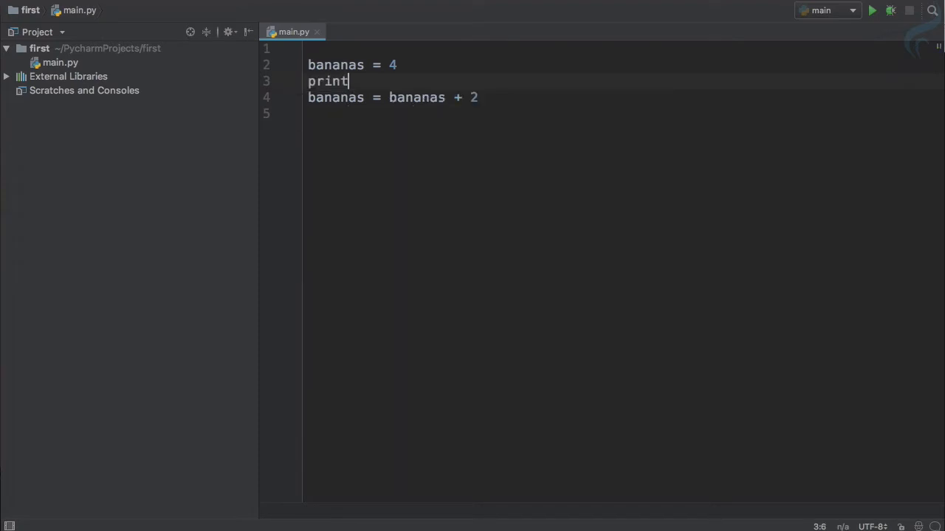
pyautogui.write('(bananas)')
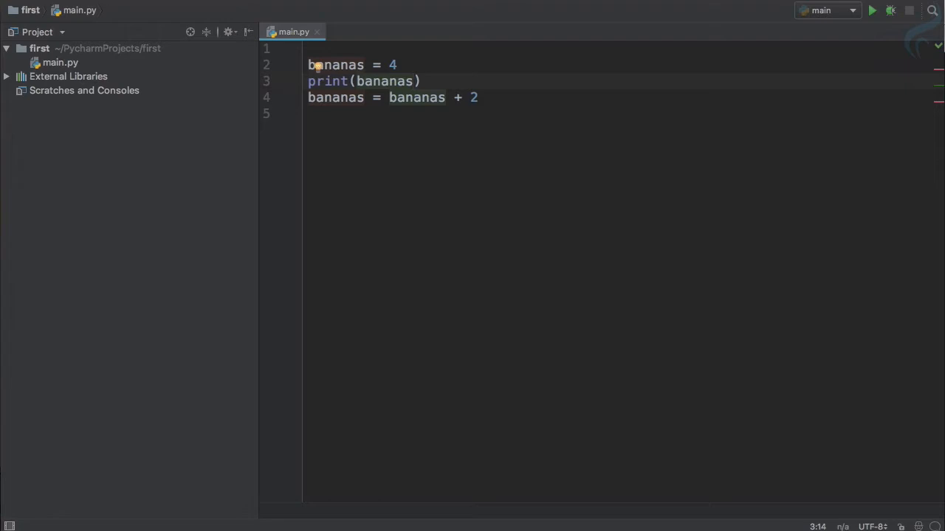
pyautogui.click(871, 9)
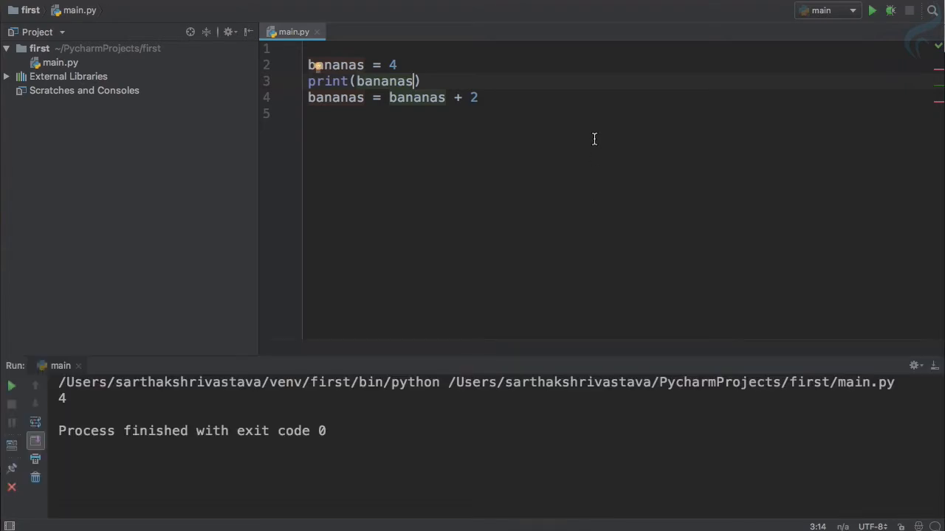
# Add a second print(bananas) after the addition so the output shows 4 then 6.
pyautogui.write('pr')
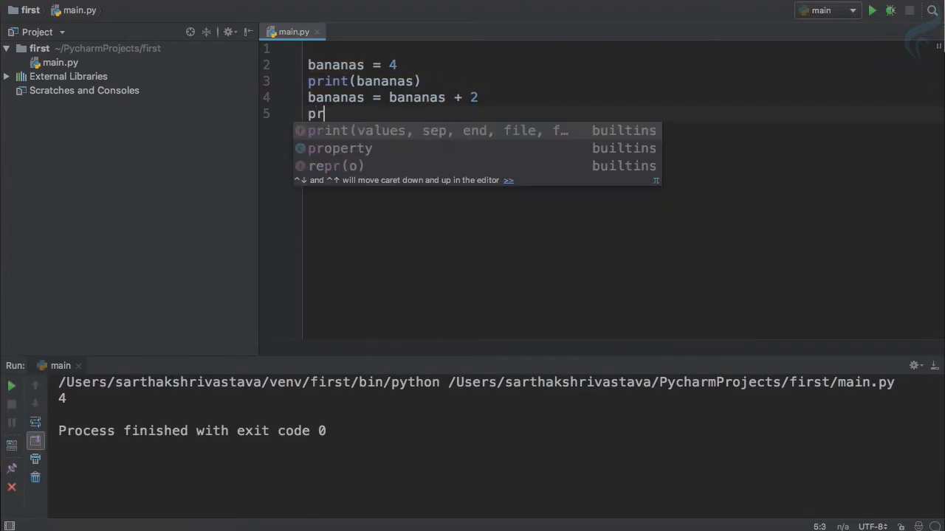
pyautogui.write('int(bananas')
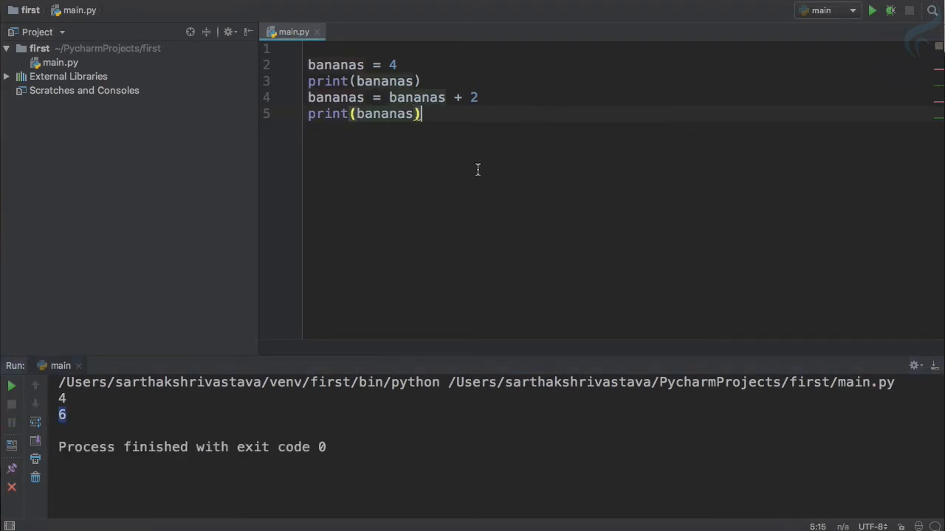
pyautogui.press('enter')
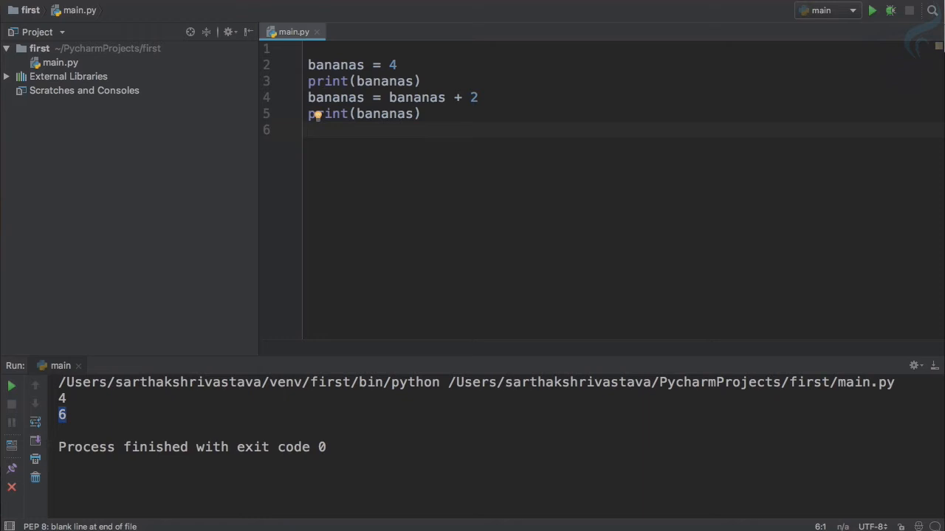
# Add 'bananas = bananas - 3' on a new line.
pyautogui.write('bananas')
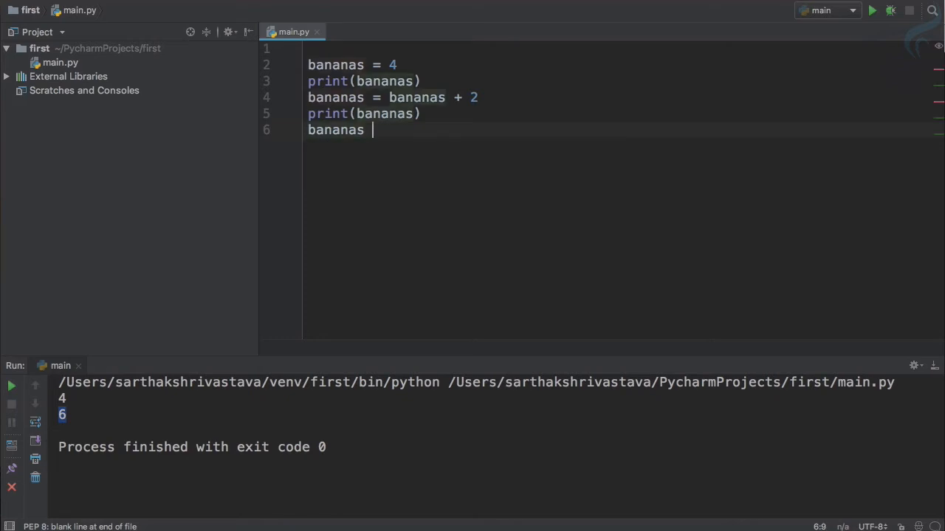
pyautogui.write('= bananas')
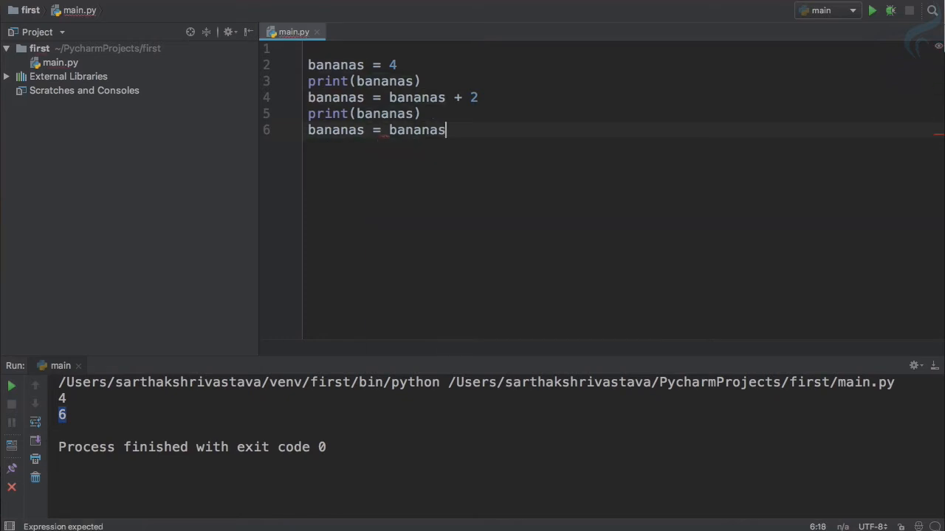
pyautogui.write('- 3')
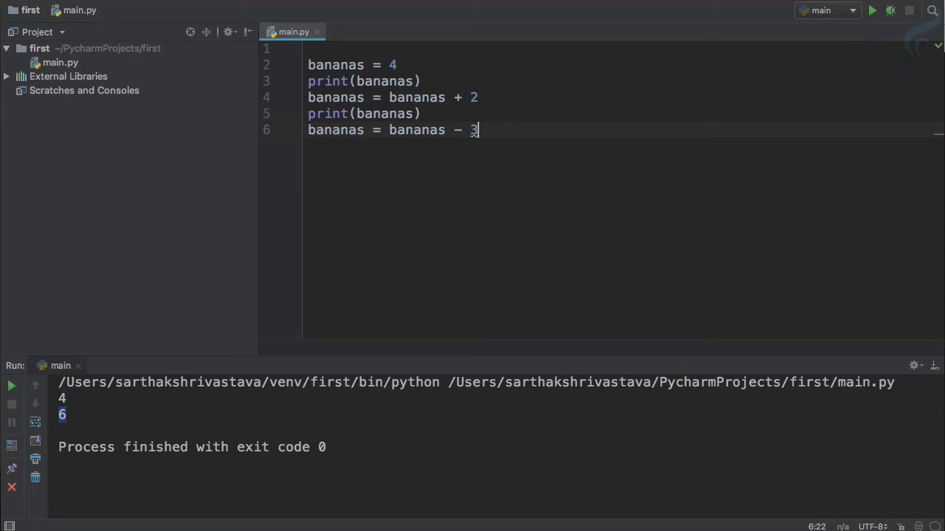
# Print bananas again and rerun so the output reads 4, 6, 3.
pyautogui.write('print')
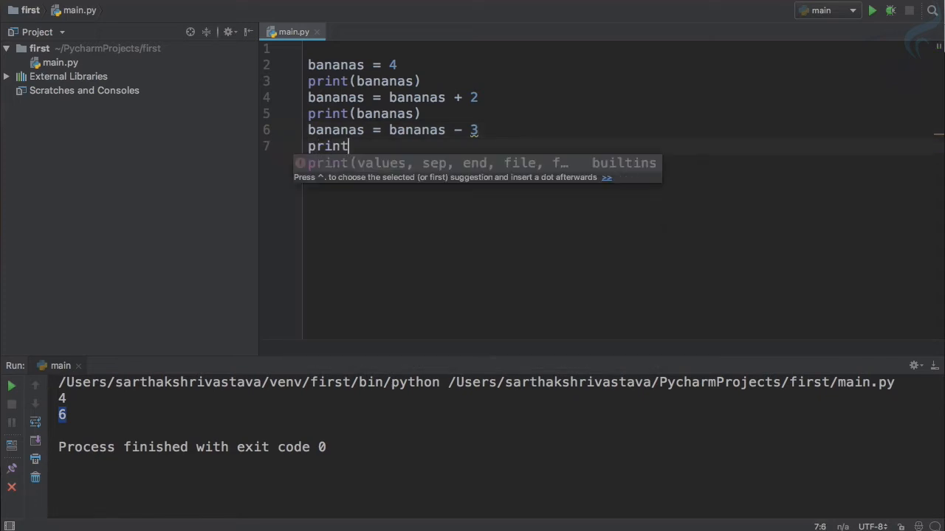
pyautogui.write('(bananas)')
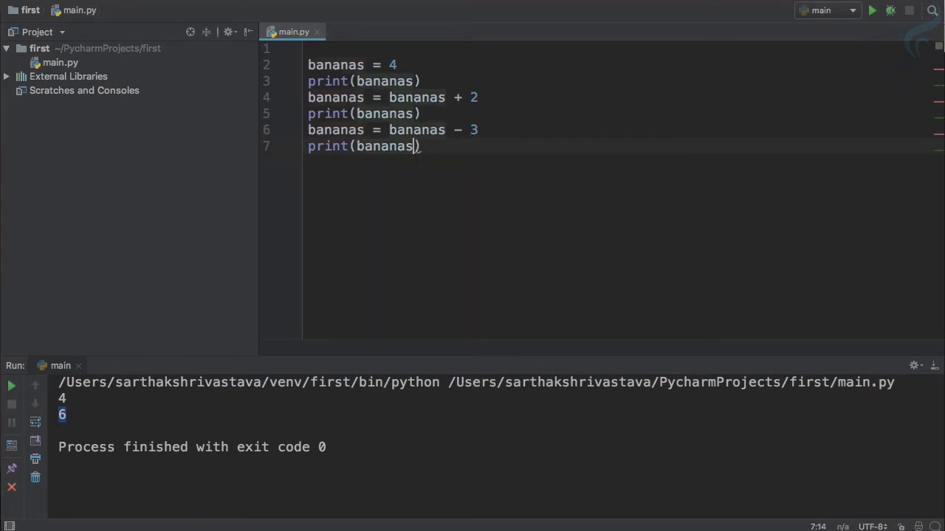
pyautogui.click(871, 10)
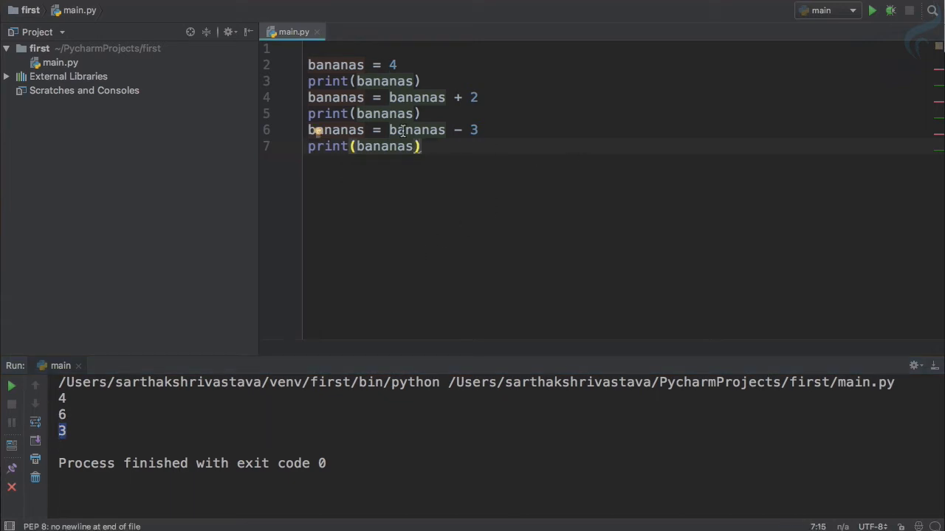
pyautogui.moveTo(385, 90)
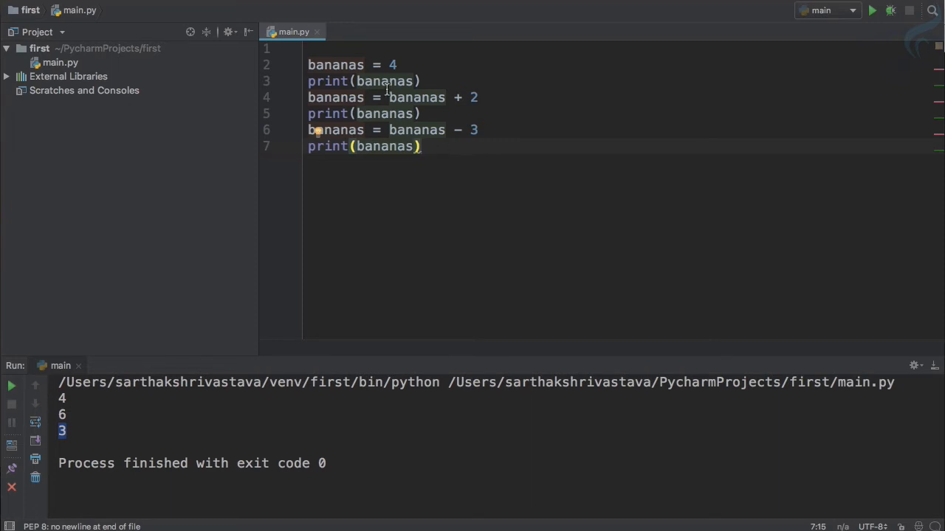
pyautogui.doubleClick(416, 97)
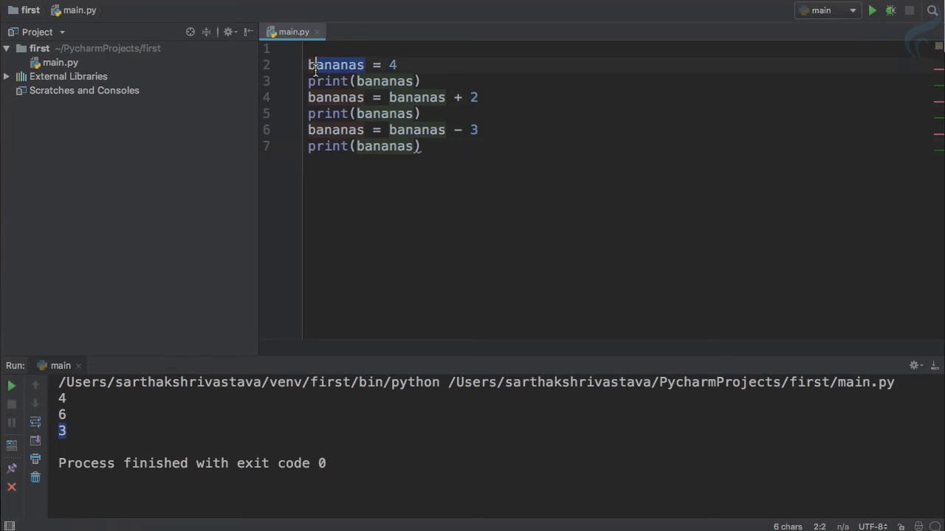
pyautogui.click(362, 65)
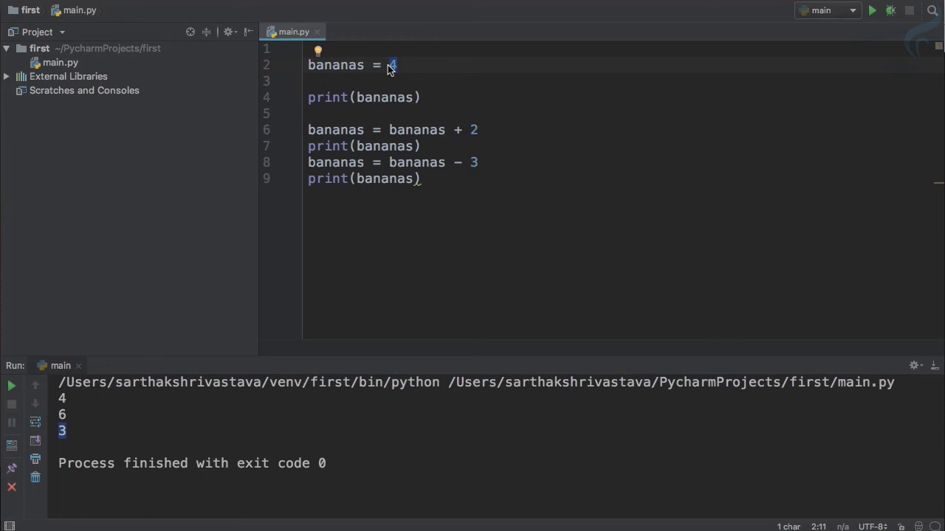
pyautogui.doubleClick(335, 65)
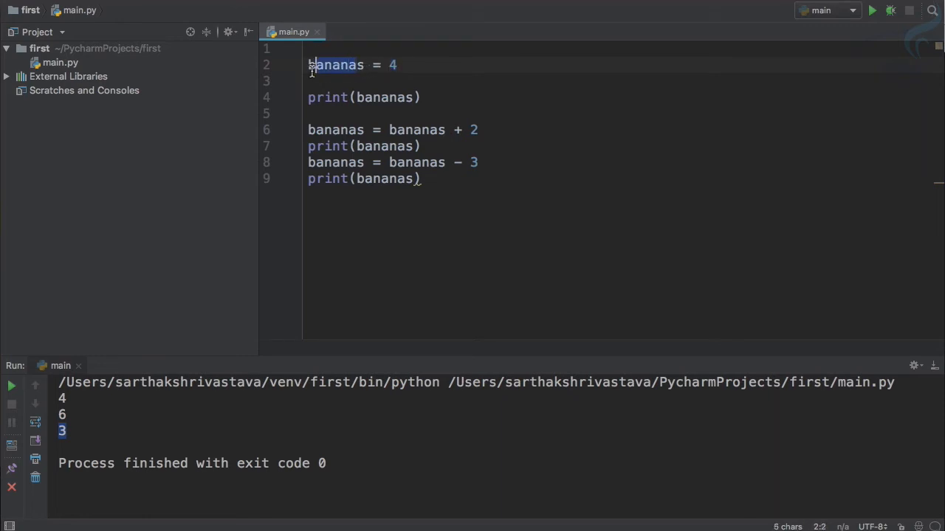
pyautogui.click(395, 65)
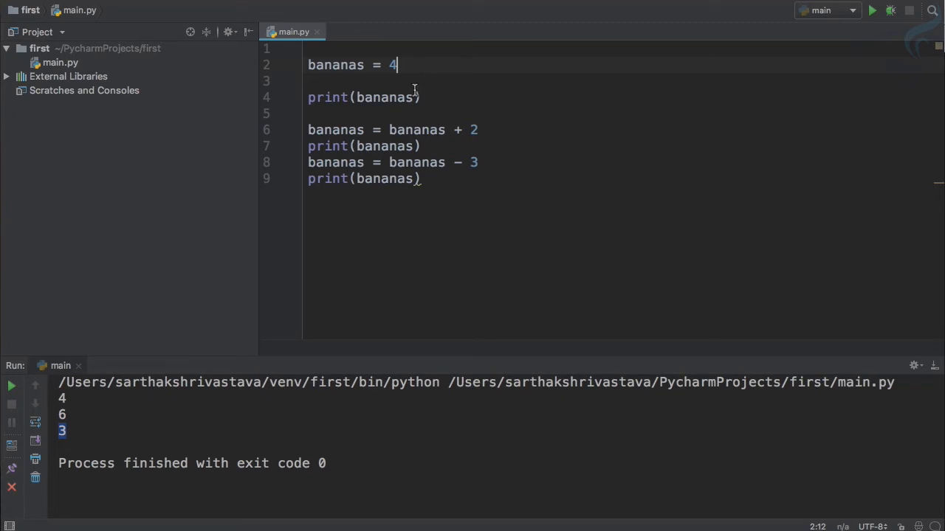
pyautogui.press('enter')
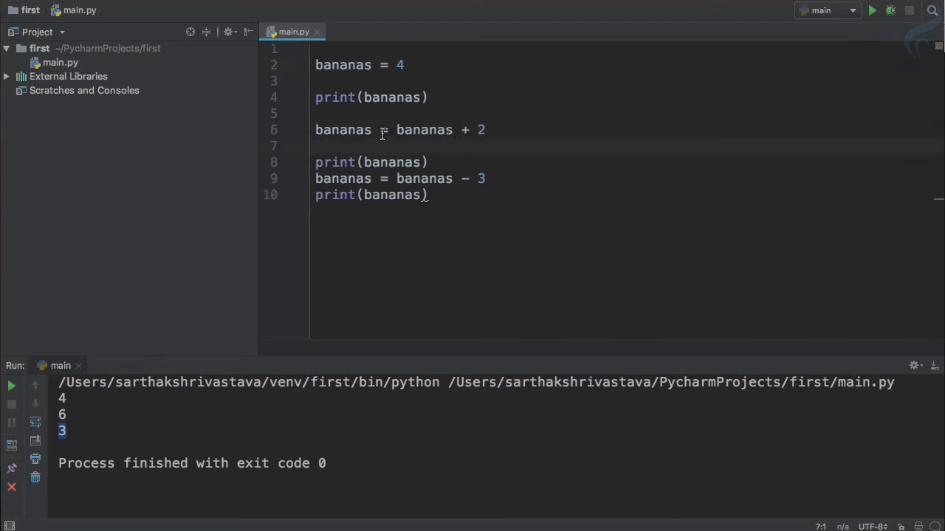
pyautogui.doubleClick(343, 130)
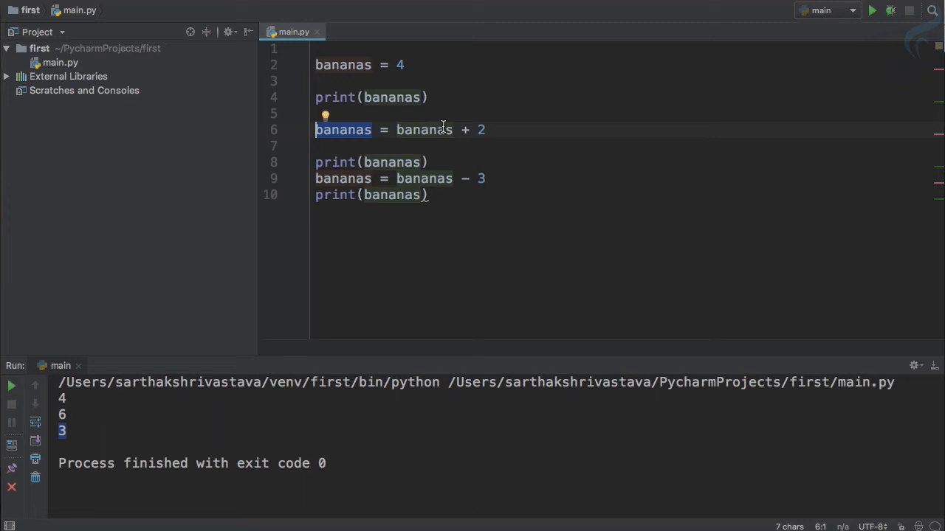
pyautogui.doubleClick(424, 130)
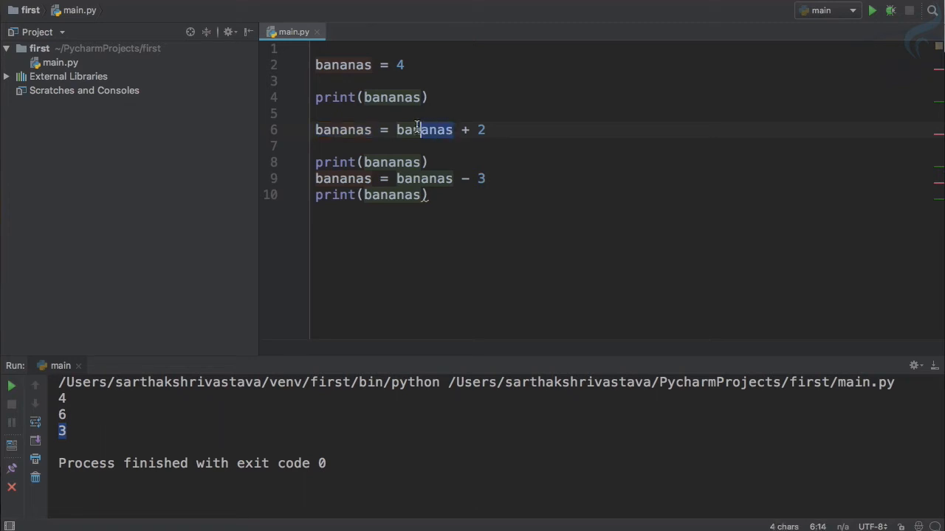
pyautogui.click(369, 65)
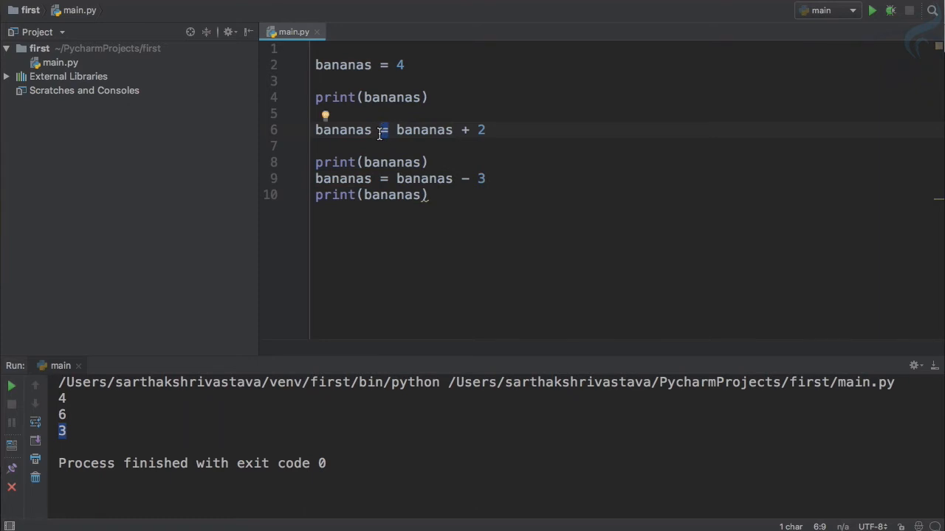
pyautogui.moveTo(427, 98); pyautogui.dragTo(486, 130)
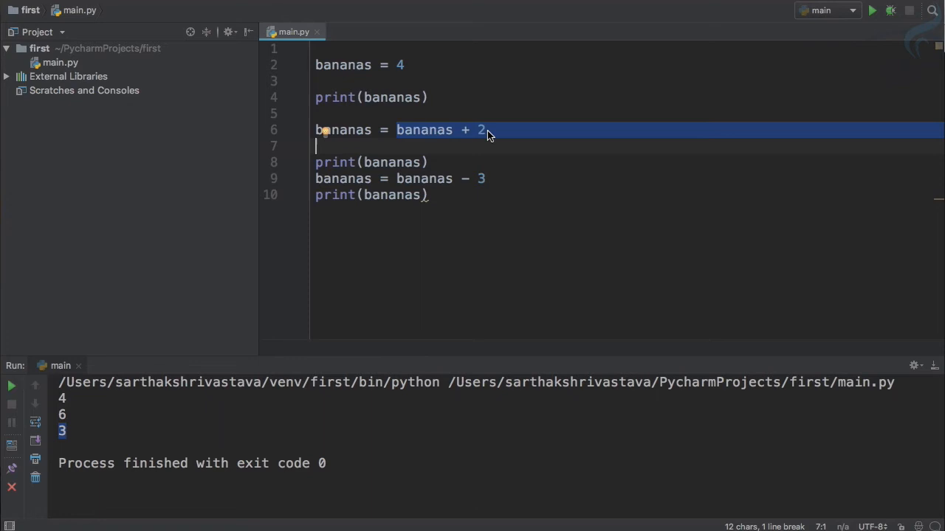
pyautogui.click(487, 130)
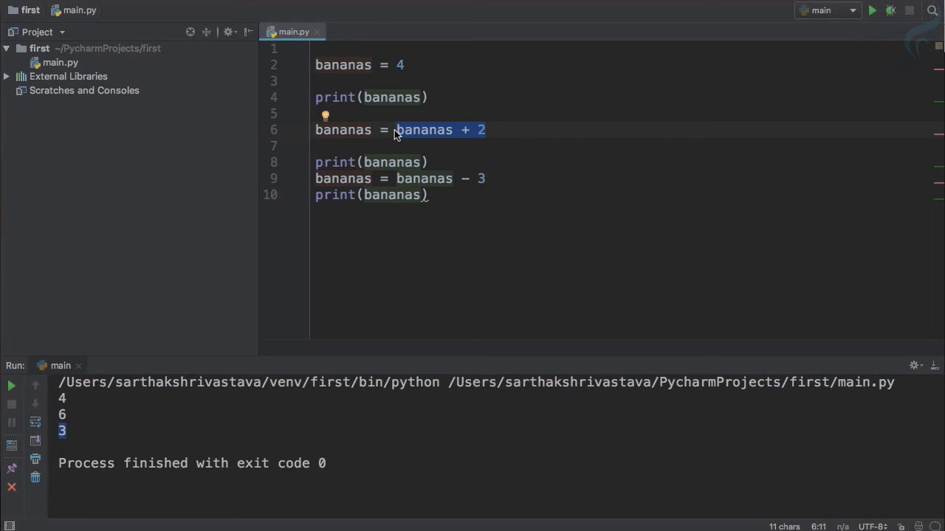
pyautogui.moveTo(336, 130)
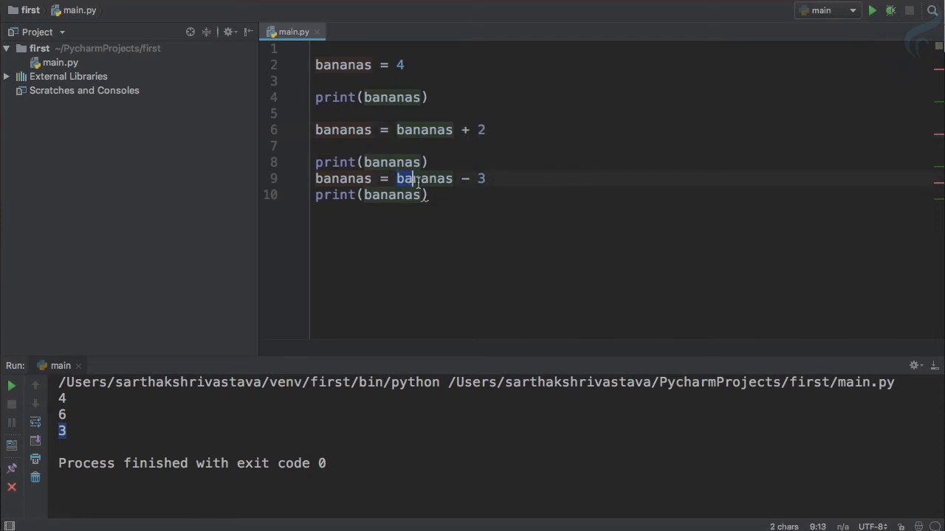
pyautogui.doubleClick(424, 178)
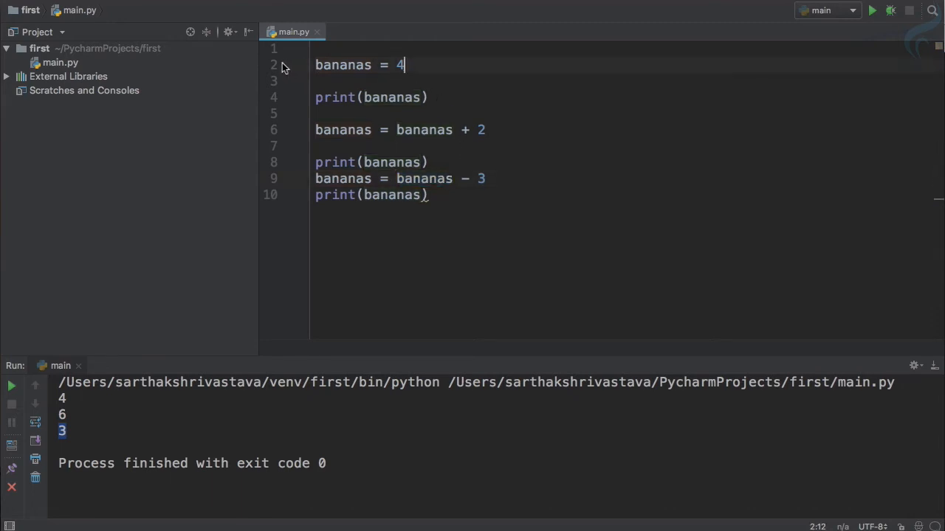
pyautogui.moveTo(366, 142)
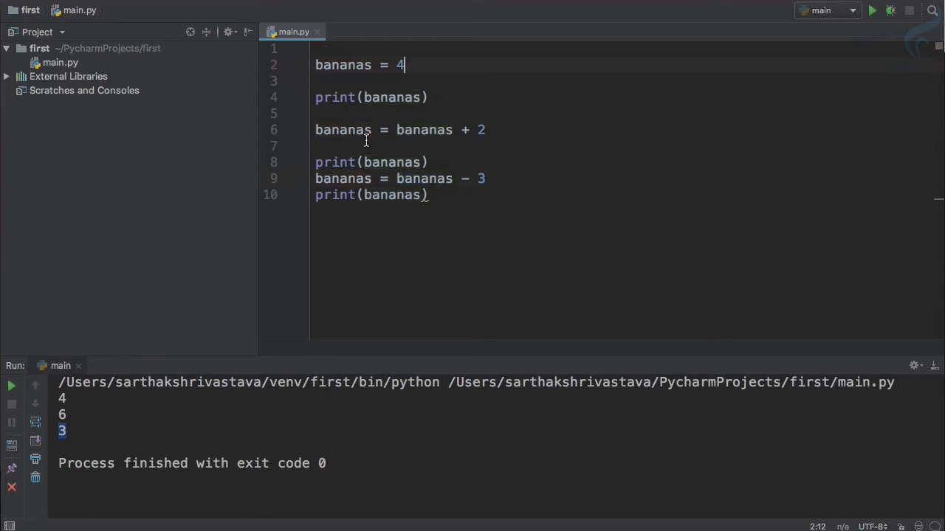
pyautogui.doubleClick(424, 179)
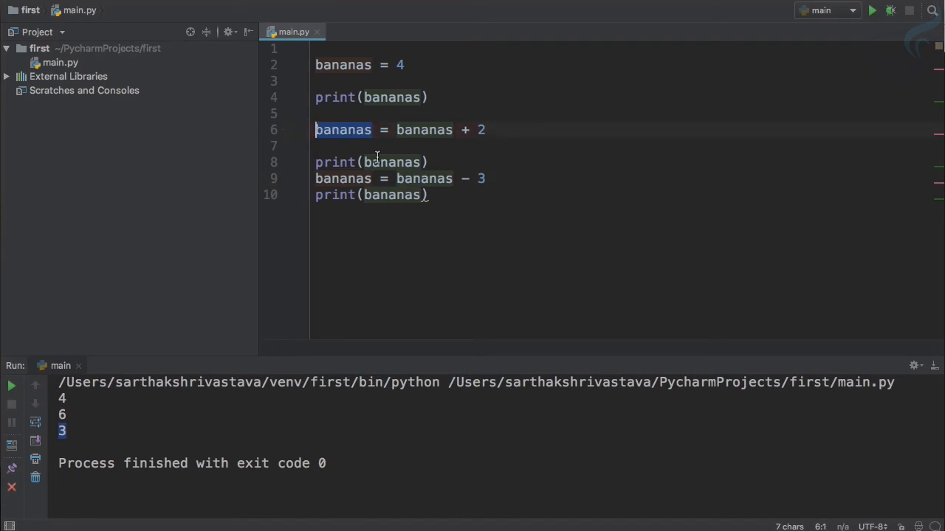
pyautogui.doubleClick(424, 178)
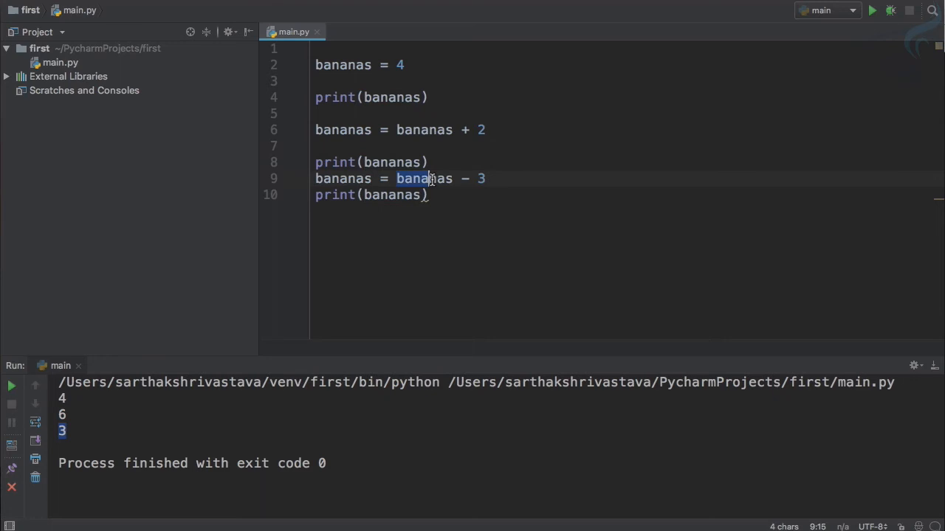
pyautogui.moveTo(395, 178); pyautogui.dragTo(486, 179)
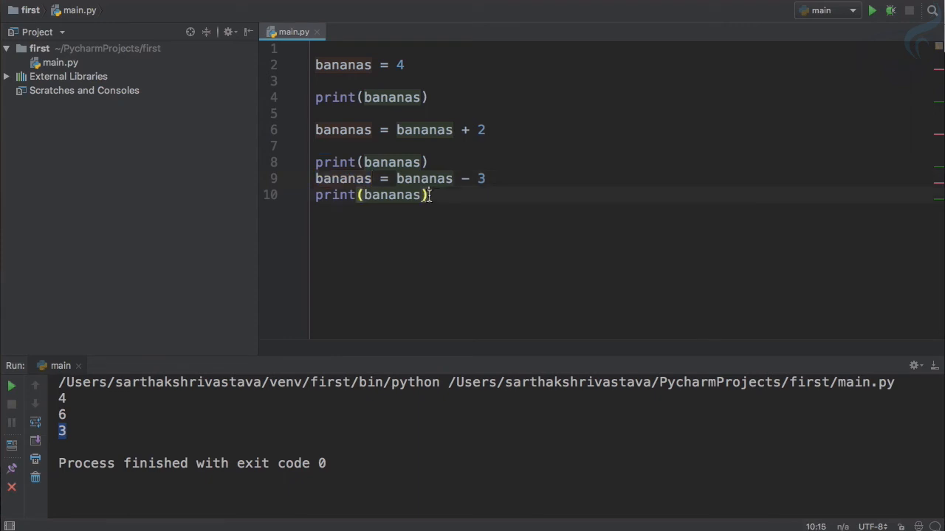
# Insert blank lines around the subtraction line and its print.
pyautogui.press('enter')
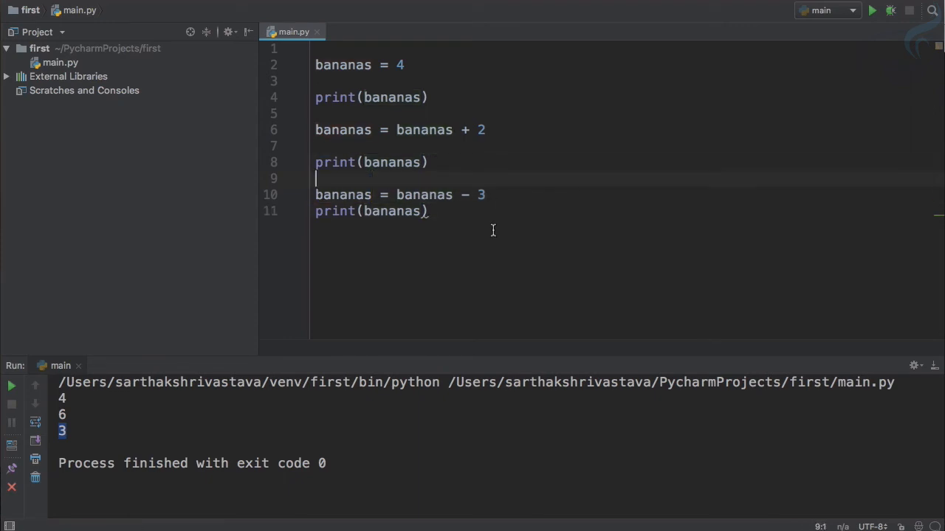
pyautogui.press('enter')
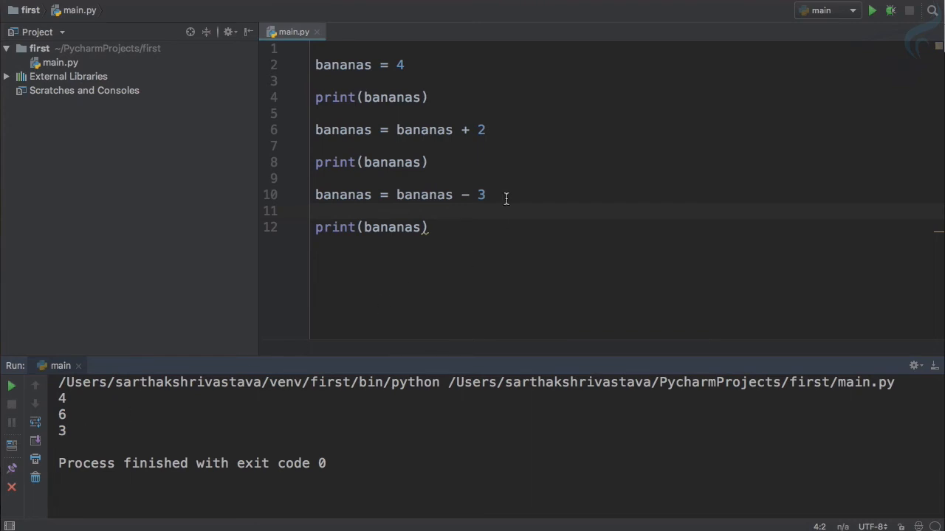
pyautogui.click(486, 195)
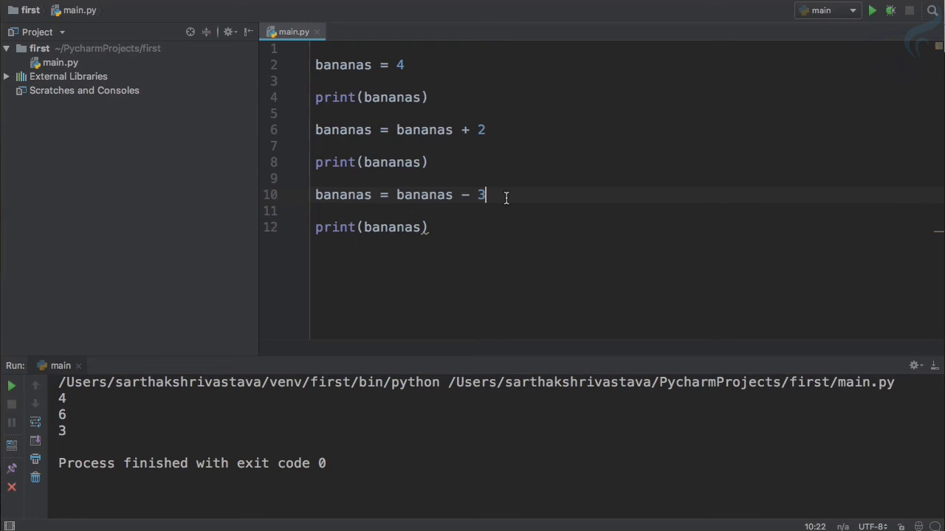
pyautogui.moveTo(433, 136)
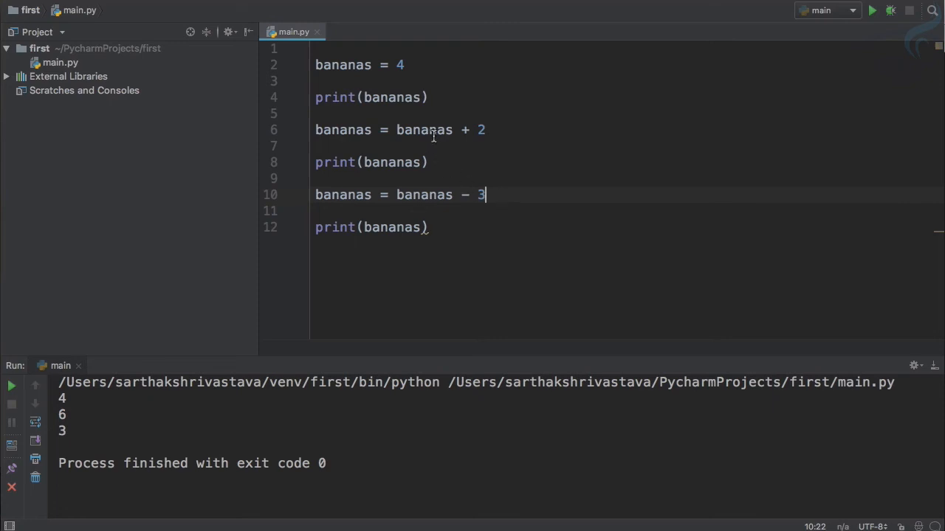
# Comment out the 'bananas = bananas + 2' line.
pyautogui.doubleClick(424, 130)
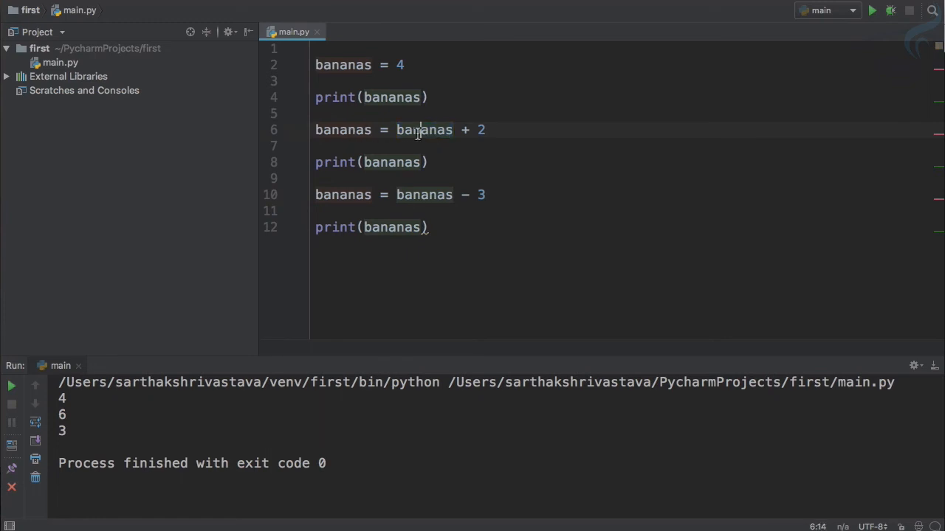
pyautogui.doubleClick(425, 130)
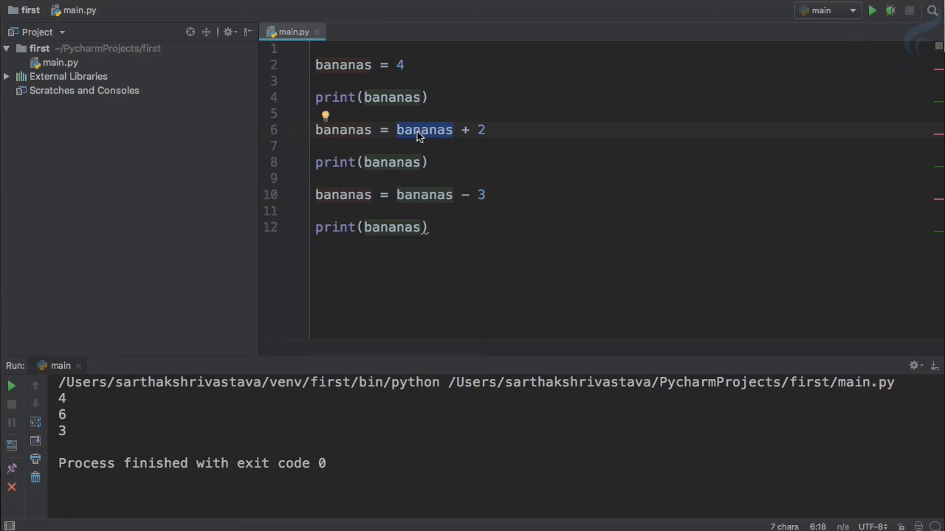
pyautogui.press('Delete')
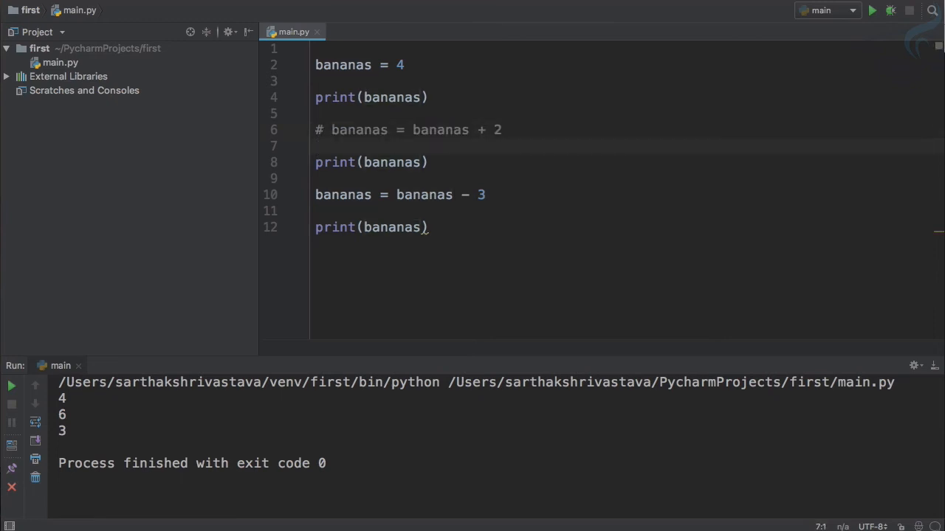
# Write 'bananas += 2' under the commented line, run it, and fix its indent.
pyautogui.write('bananas += 2')
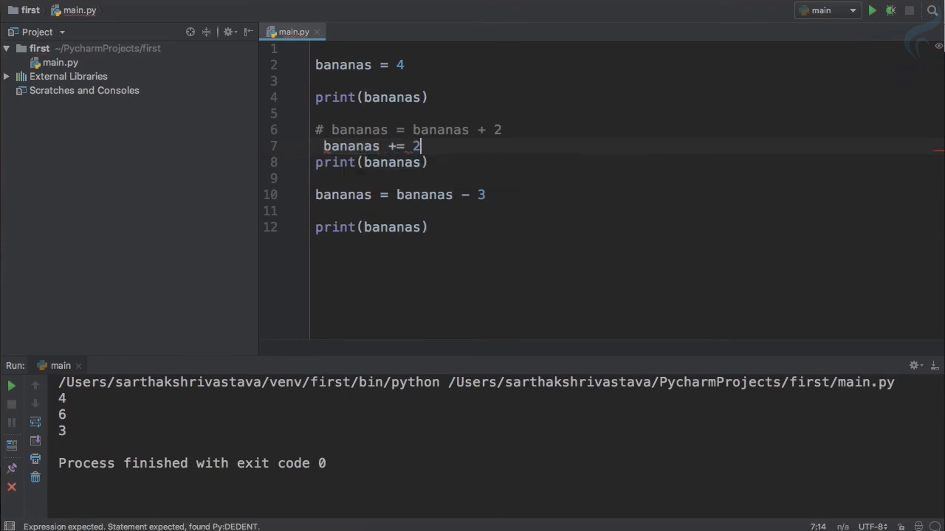
pyautogui.click(871, 9)
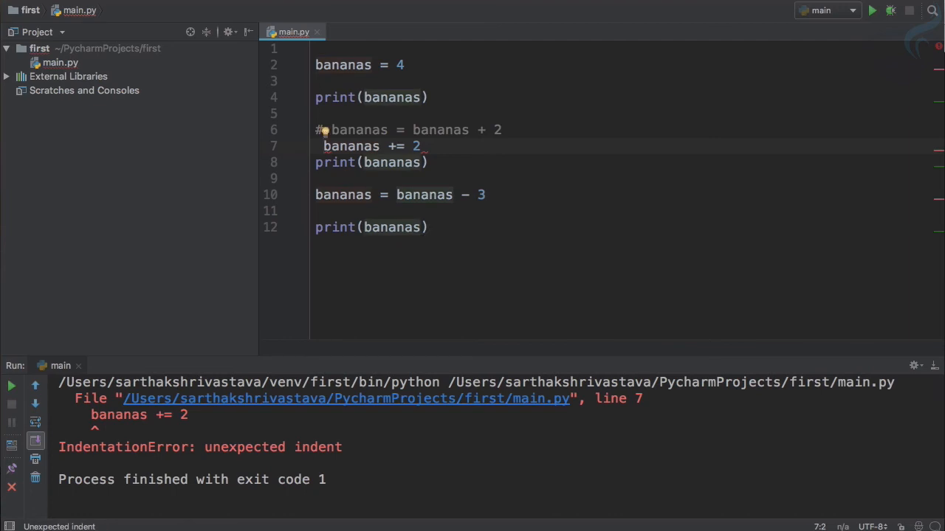
pyautogui.press('Backspace')
pyautogui.write('=')
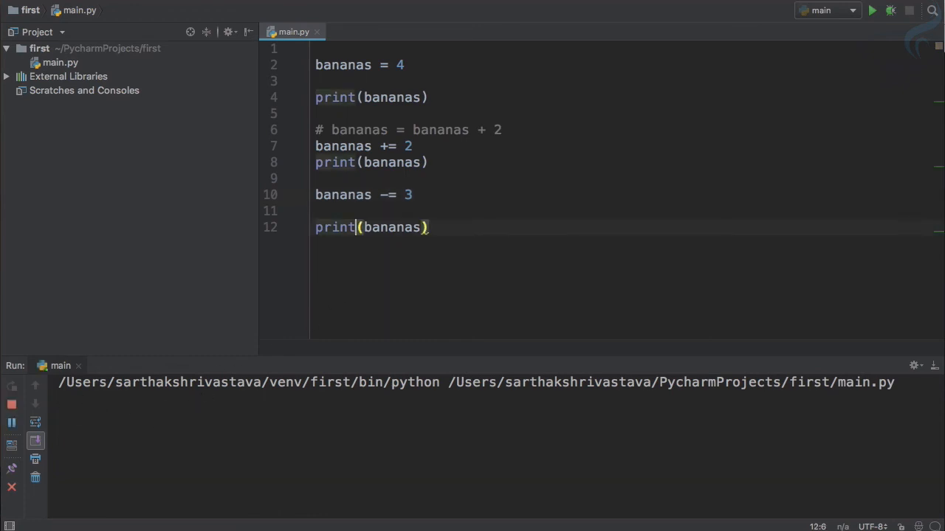
# Rerun the script with the compound operators, confirming it prints 4, 6, 3.
pyautogui.click(871, 11)
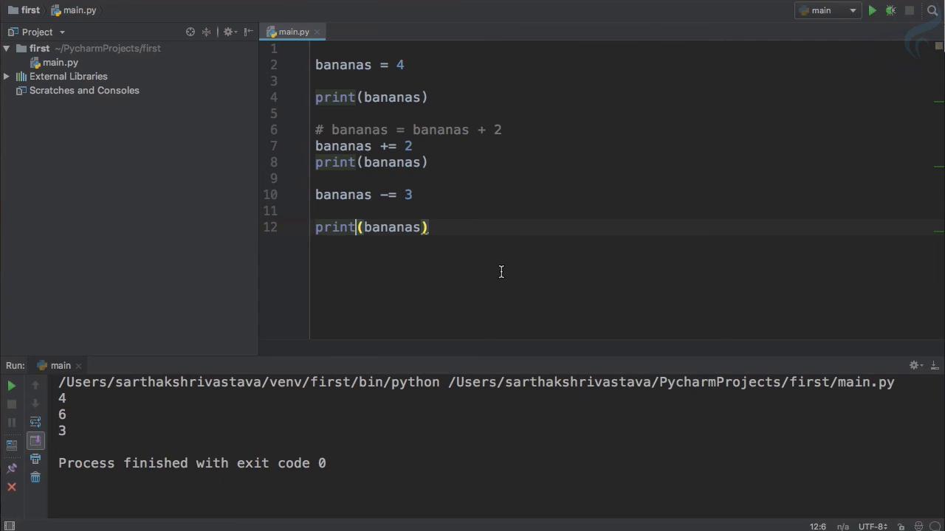
pyautogui.moveTo(416, 210)
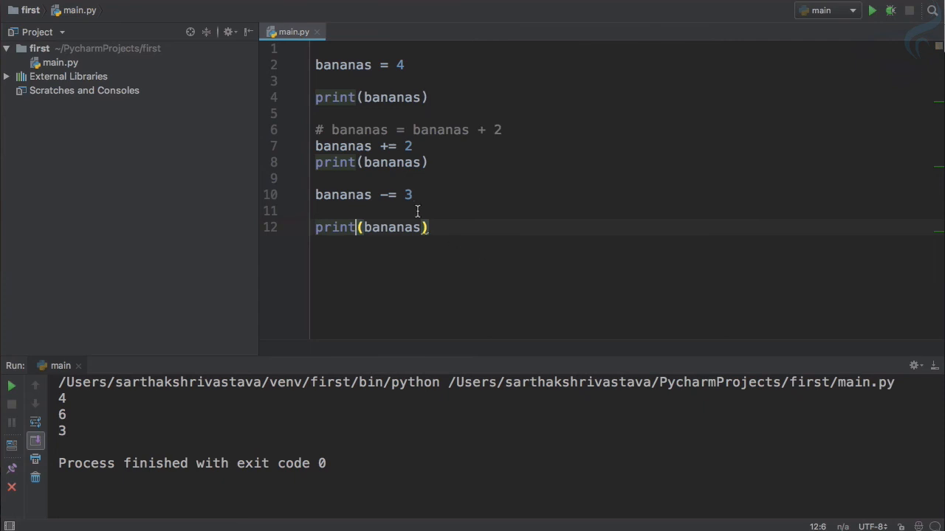
pyautogui.moveTo(759, 305)
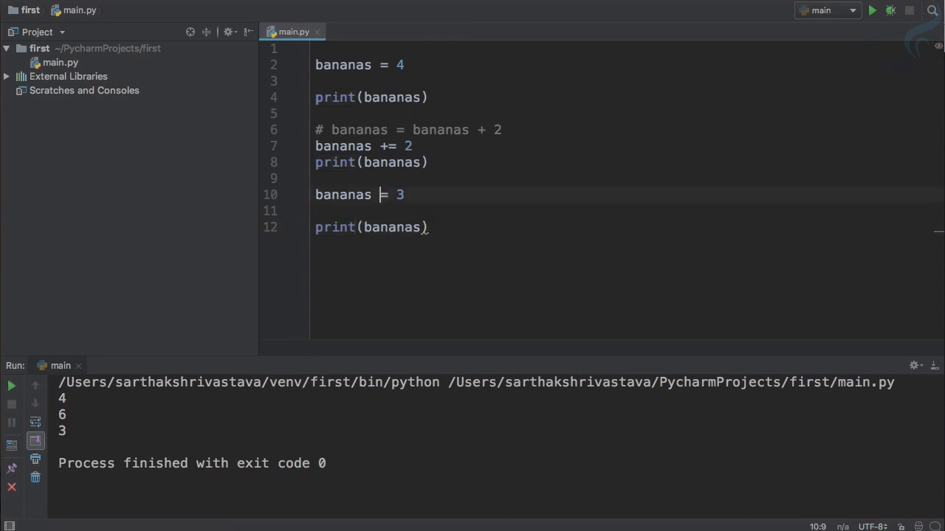
# Change line 10 to 'bananas *= 3' (18), then 'bananas **= 3' so the run prints 216.
pyautogui.write('*')
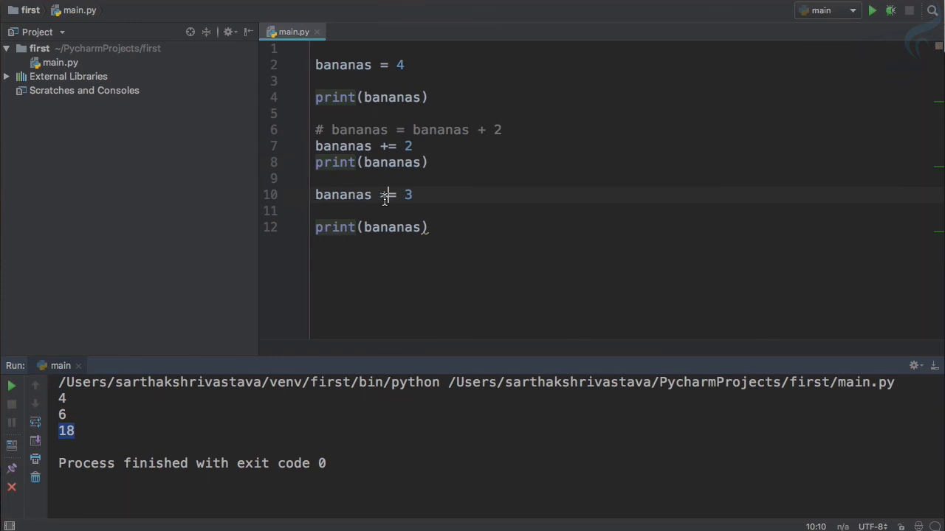
pyautogui.write('**')
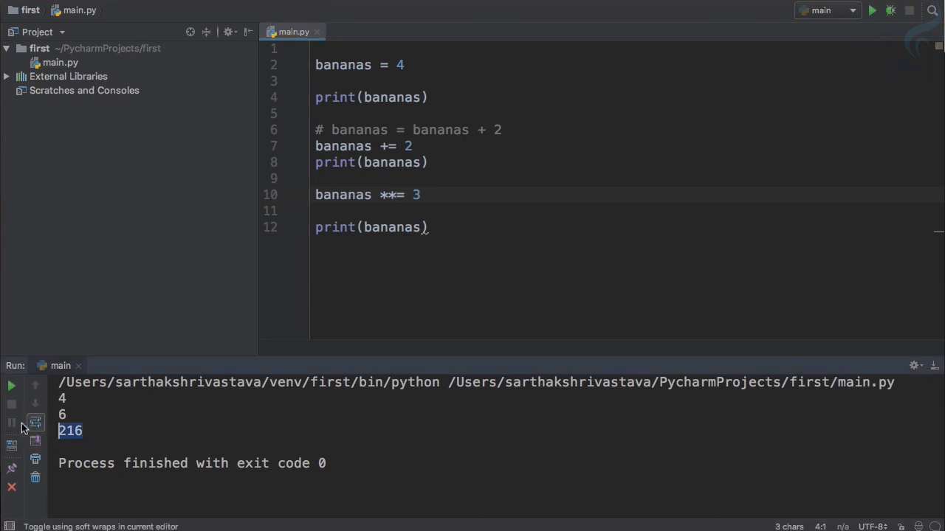
pyautogui.click(397, 195)
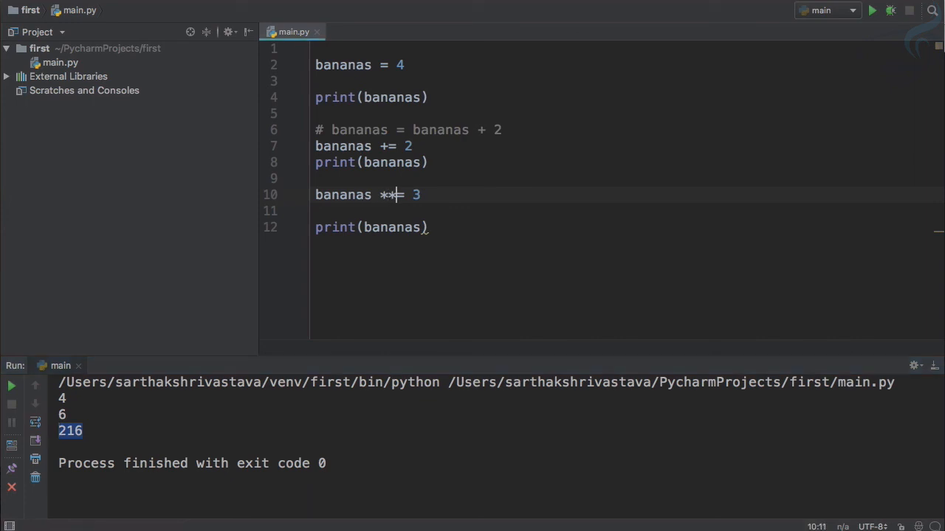